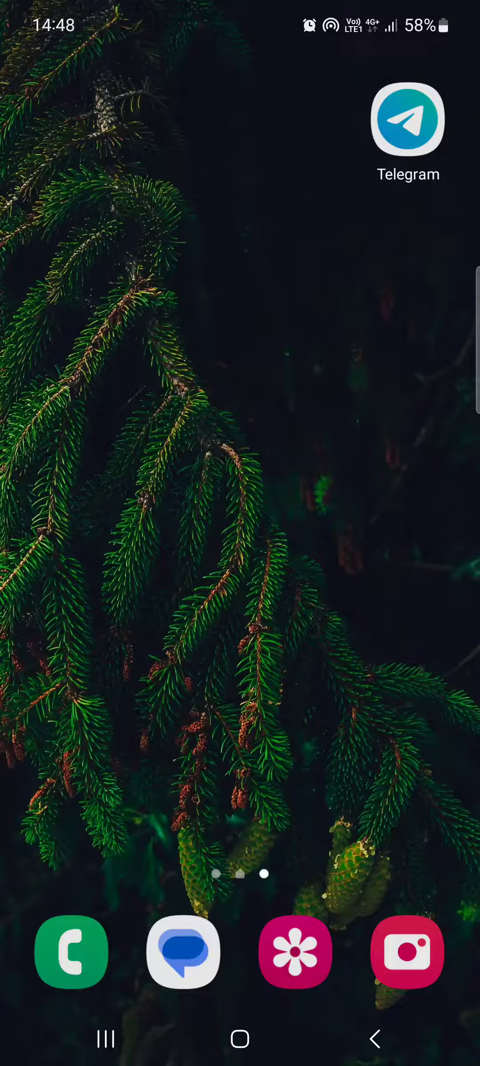
# Launch Telegram and back out of the Groups & Channels privacy options to the chat list
pyautogui.click(408, 119)
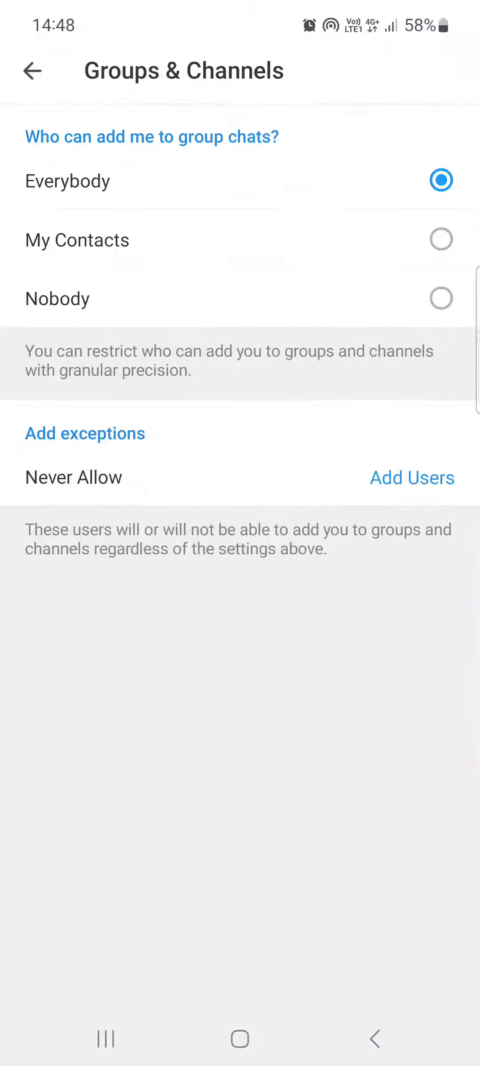
pyautogui.click(32, 71)
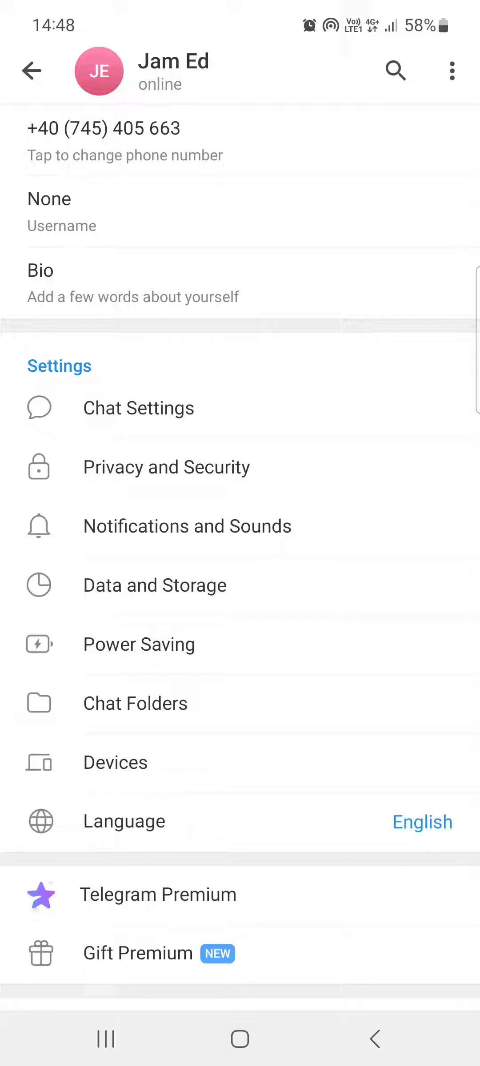
pyautogui.click(32, 71)
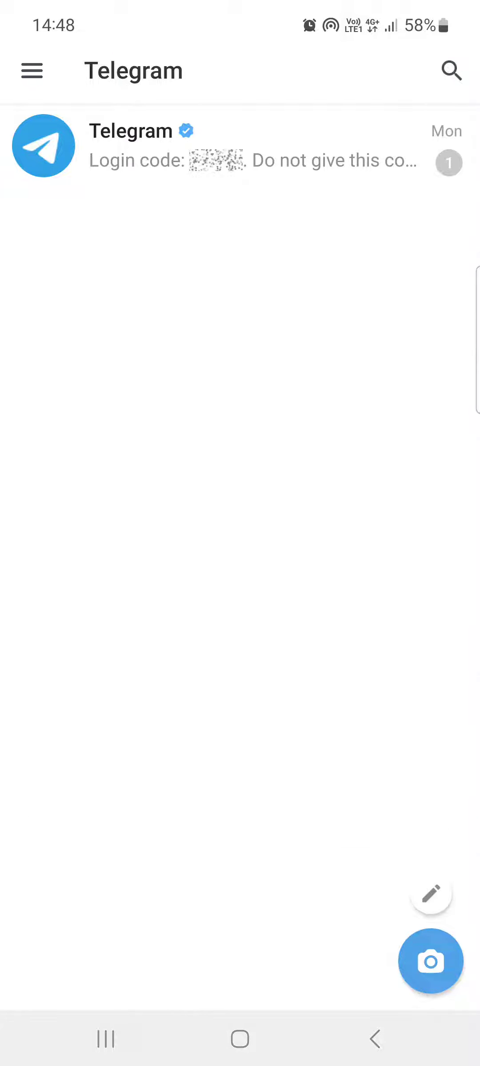
# Go from the main menu through Settings to Privacy and Security, scrolled to Groups & Channels
pyautogui.click(31, 70)
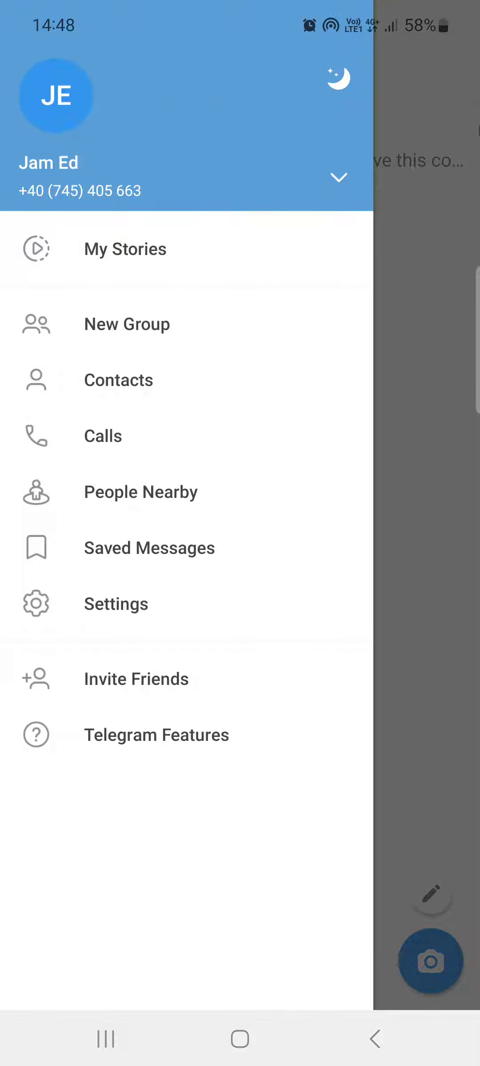
pyautogui.click(116, 603)
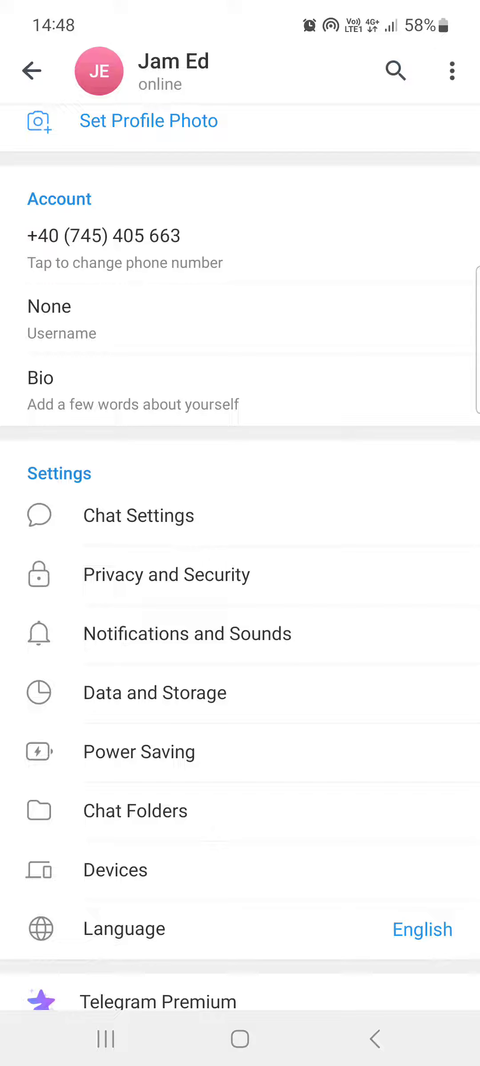
pyautogui.click(167, 574)
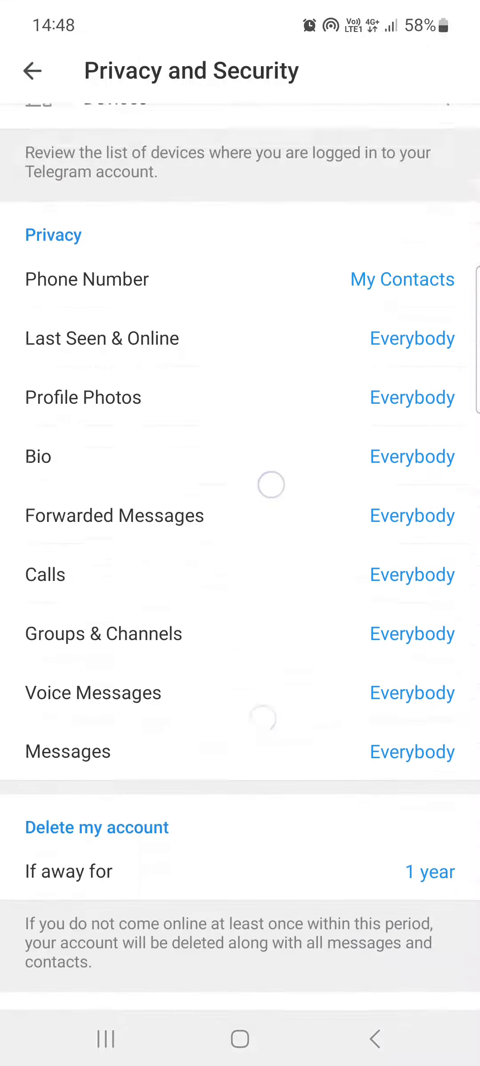
pyautogui.scroll(3)
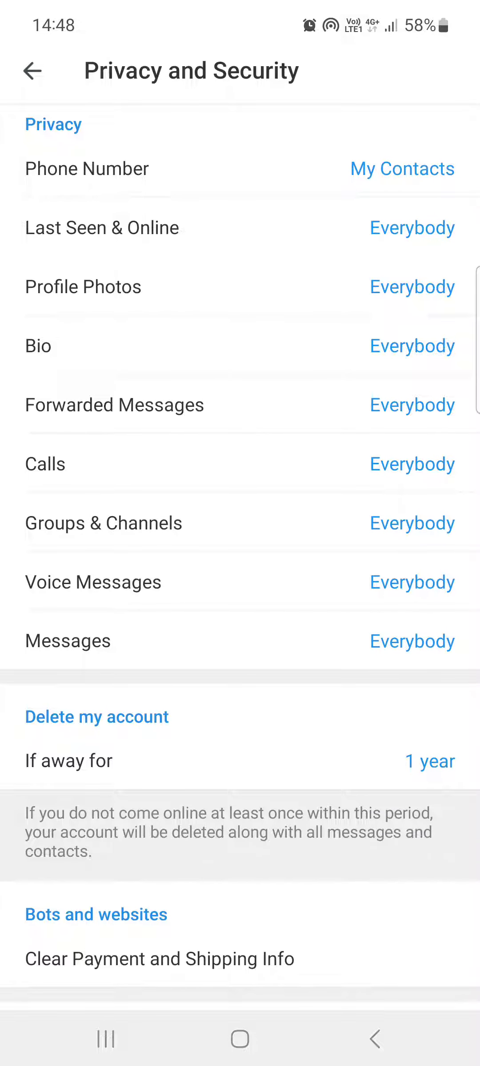